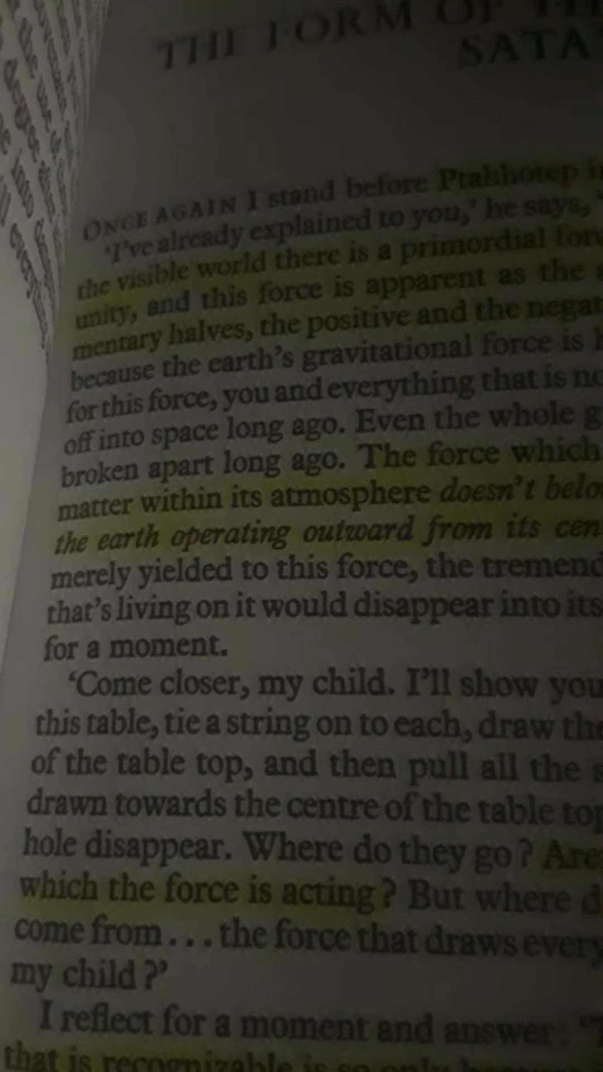
scroll("down", 3)
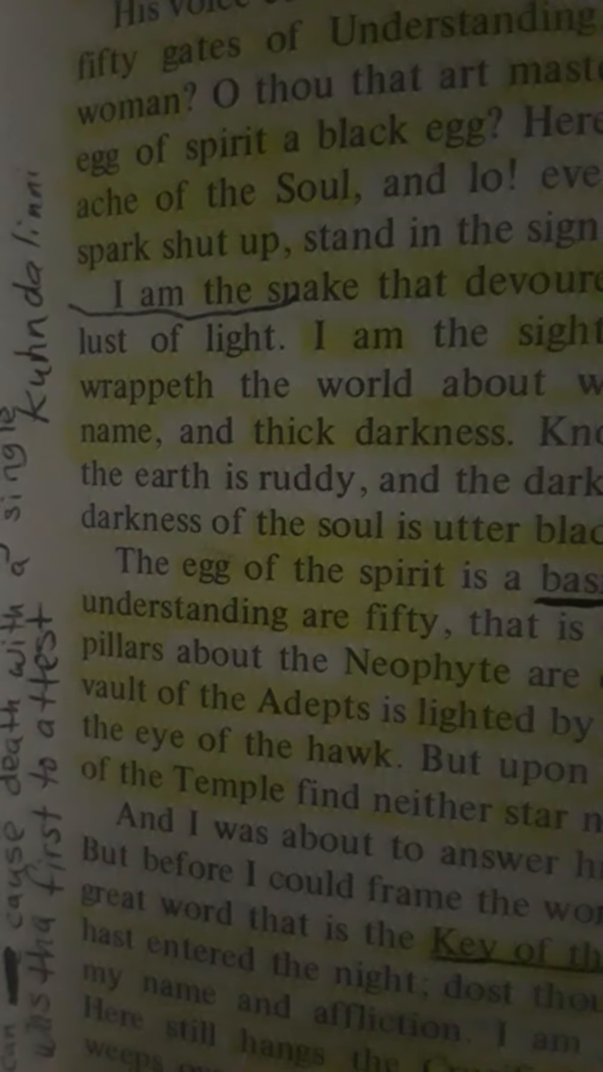
scroll("up", 3)
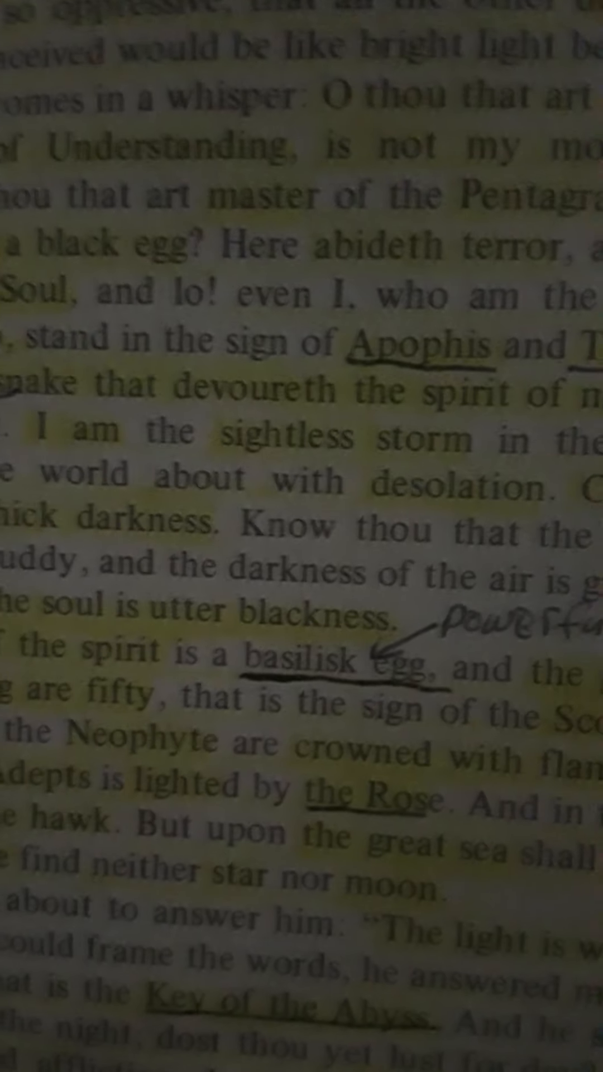
scroll("up", 3)
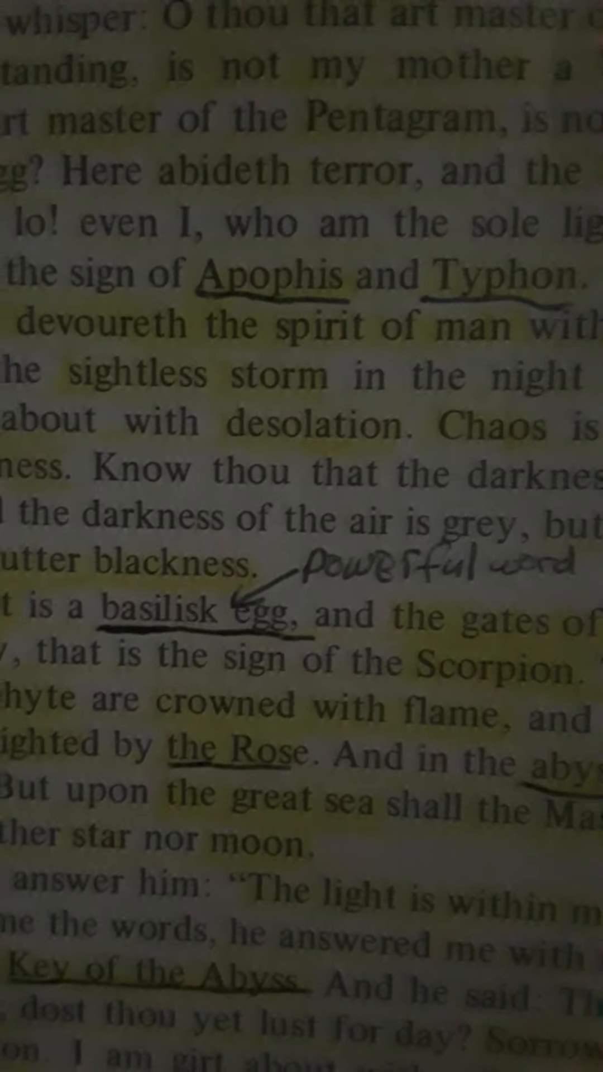
scroll("down", 3)
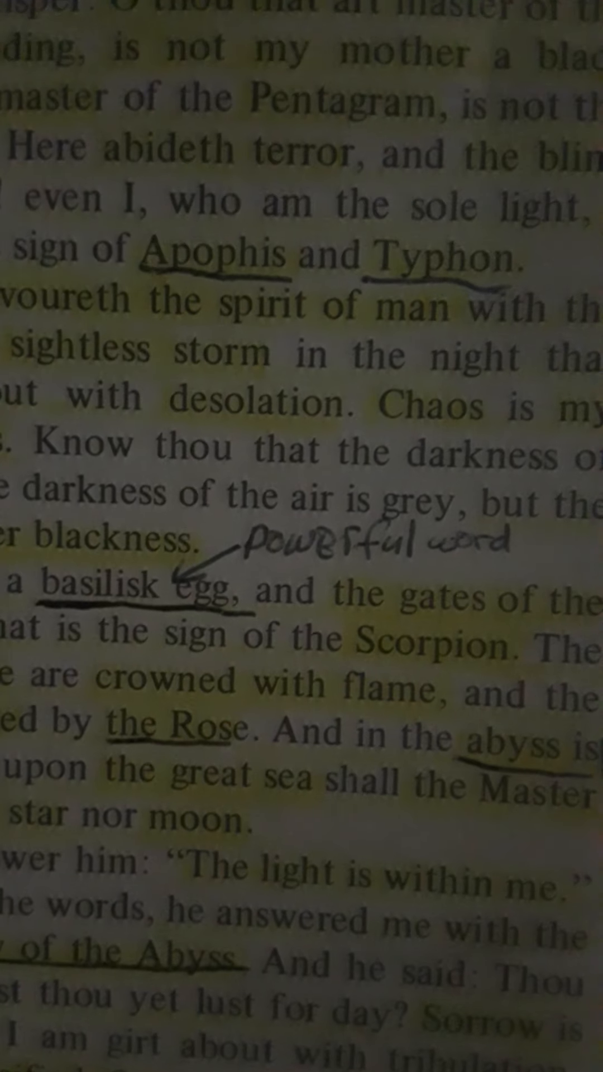